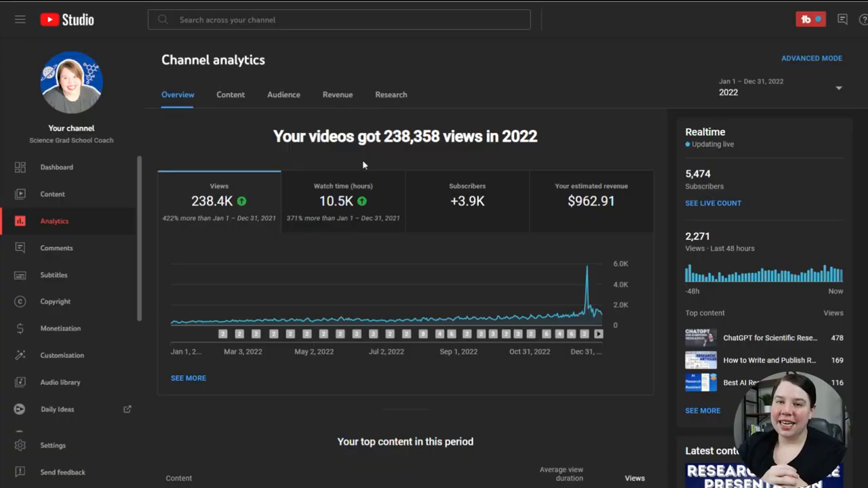
pyautogui.moveTo(605, 88)
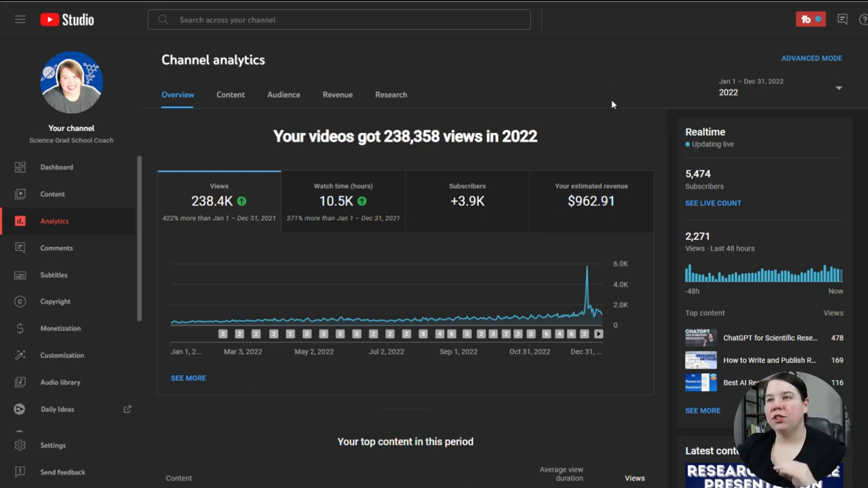
pyautogui.moveTo(744, 101)
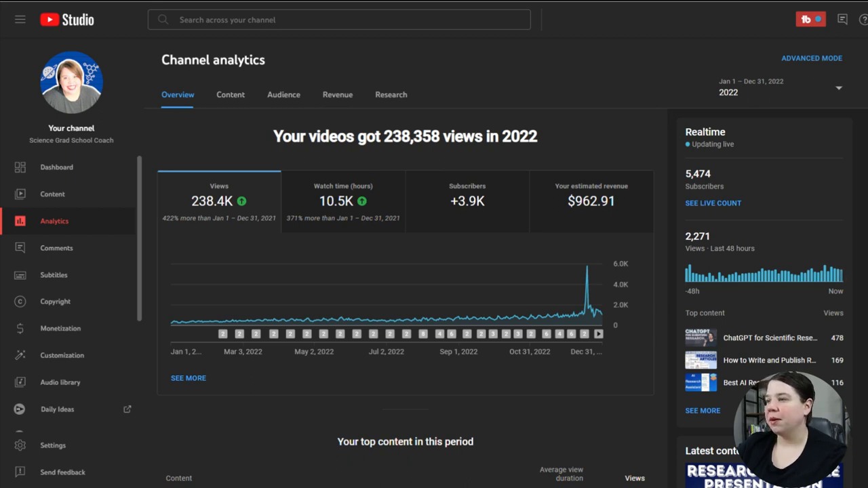
pyautogui.moveTo(510, 368)
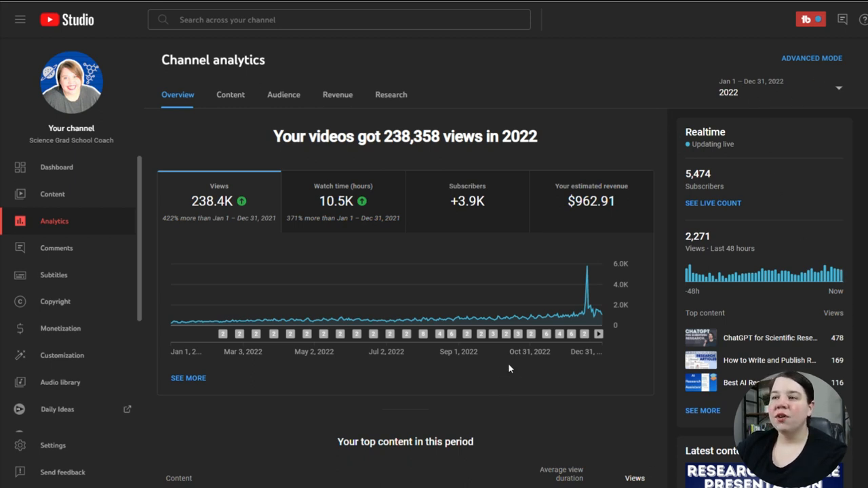
pyautogui.moveTo(166, 184)
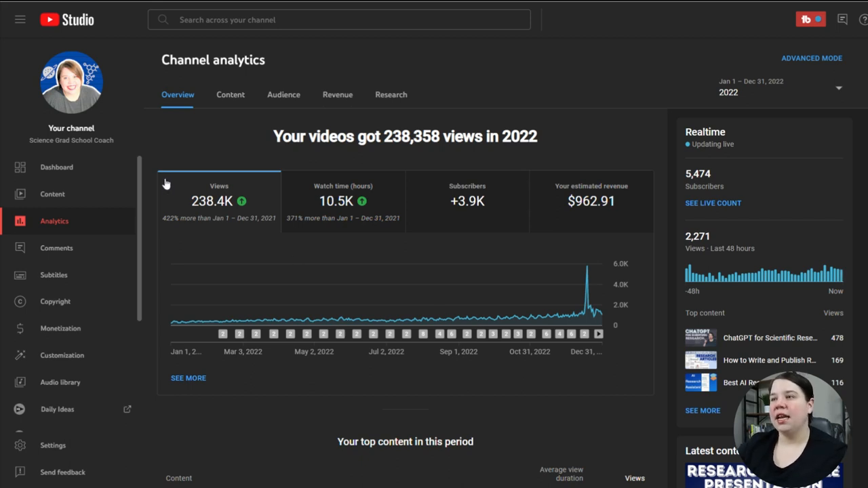
pyautogui.moveTo(259, 215)
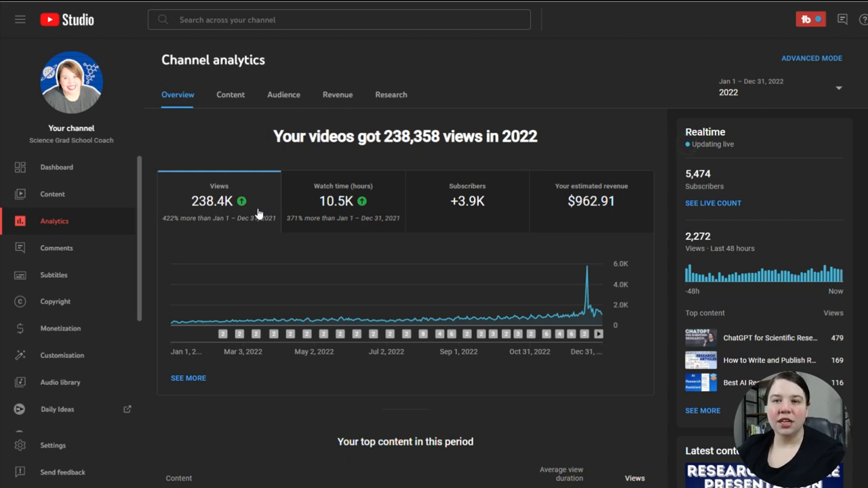
pyautogui.moveTo(185, 307)
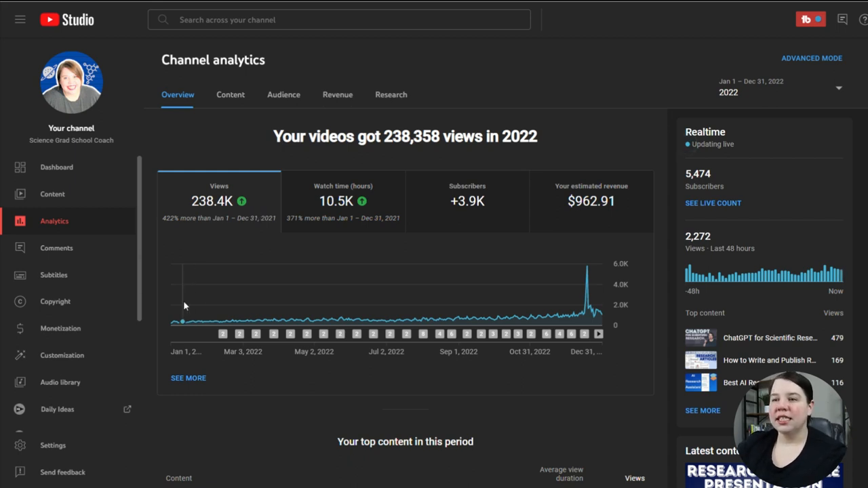
pyautogui.moveTo(568, 329)
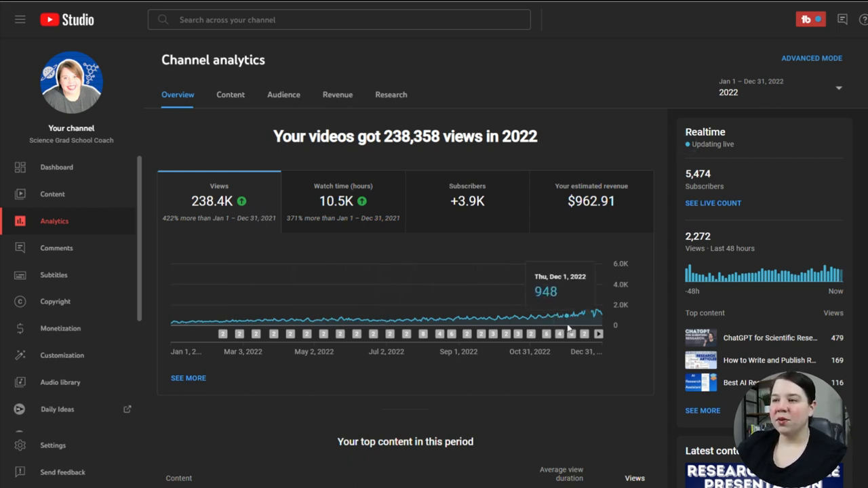
# Step: Switch the 2022 overview chart to plot watch time hours
pyautogui.click(342, 200)
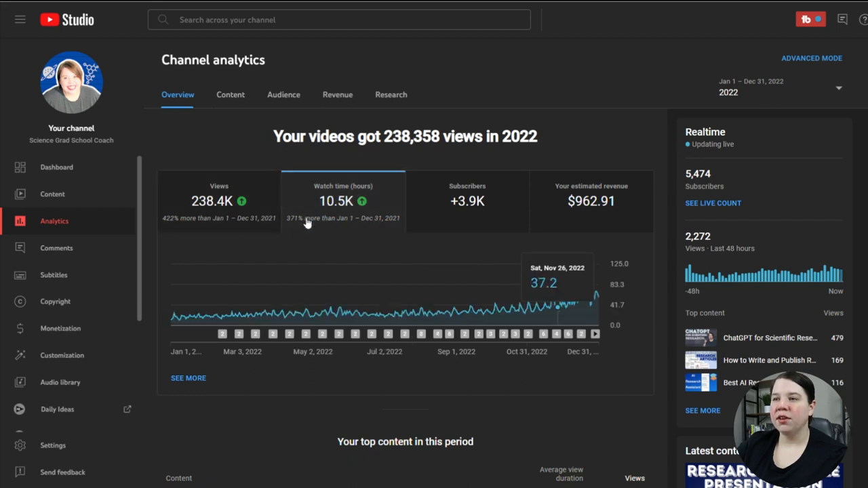
pyautogui.moveTo(646, 150)
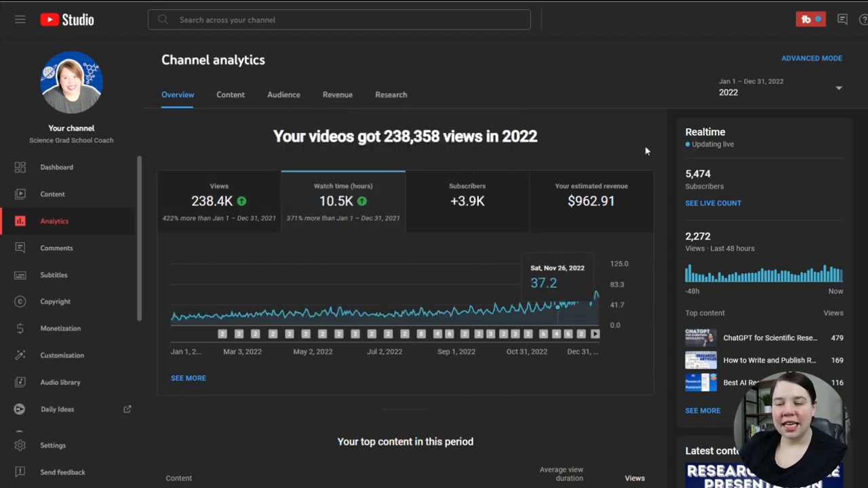
pyautogui.moveTo(213, 412)
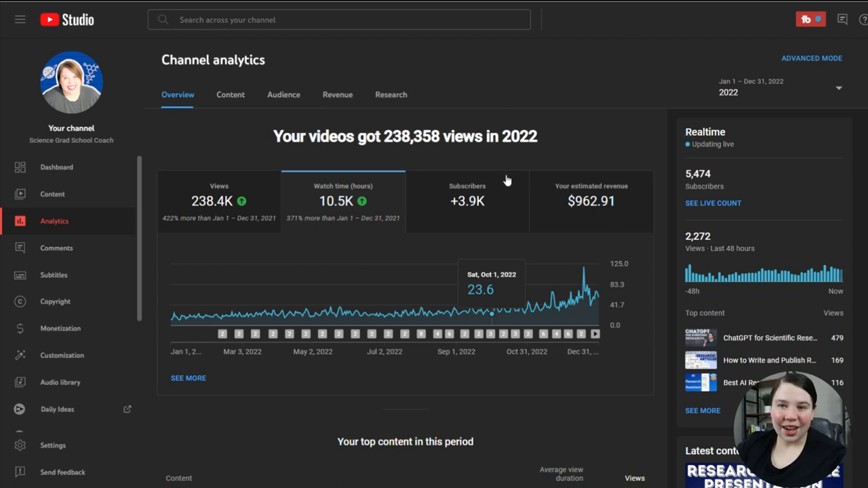
pyautogui.moveTo(485, 205)
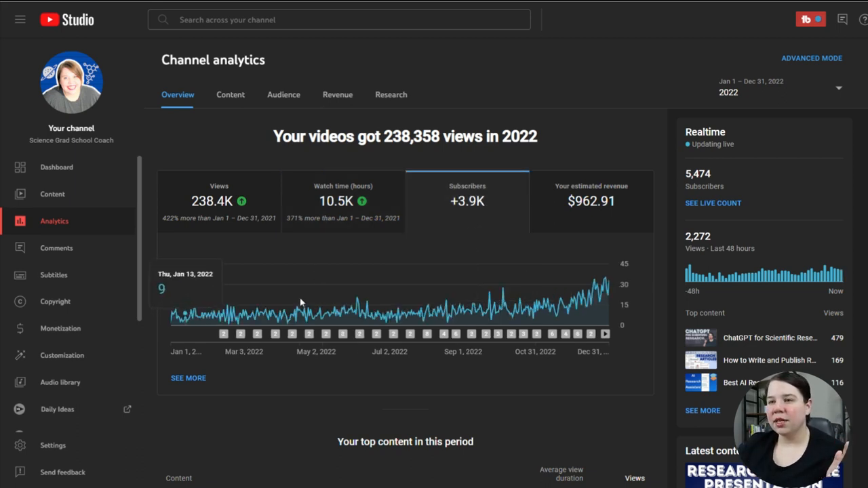
pyautogui.moveTo(624, 104)
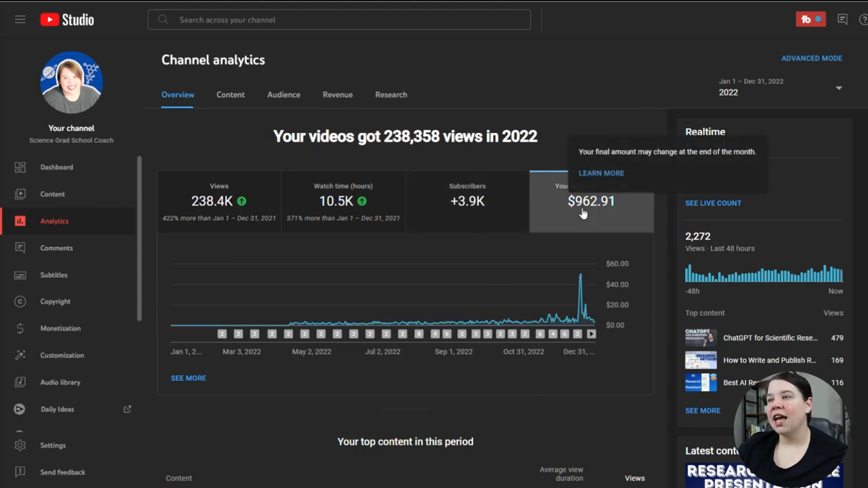
pyautogui.moveTo(561, 91)
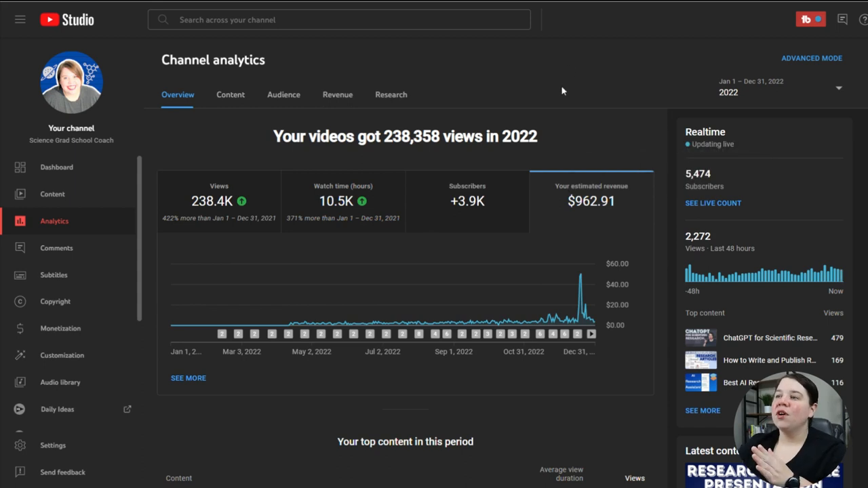
pyautogui.moveTo(567, 94)
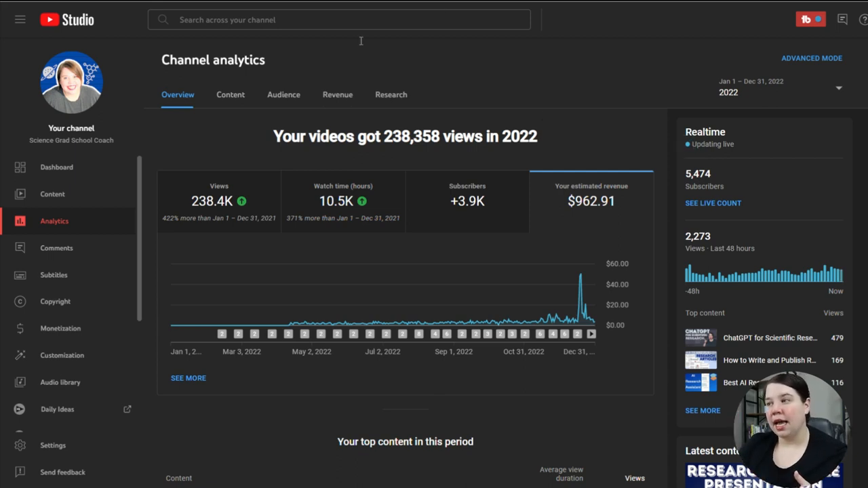
pyautogui.moveTo(341, 105)
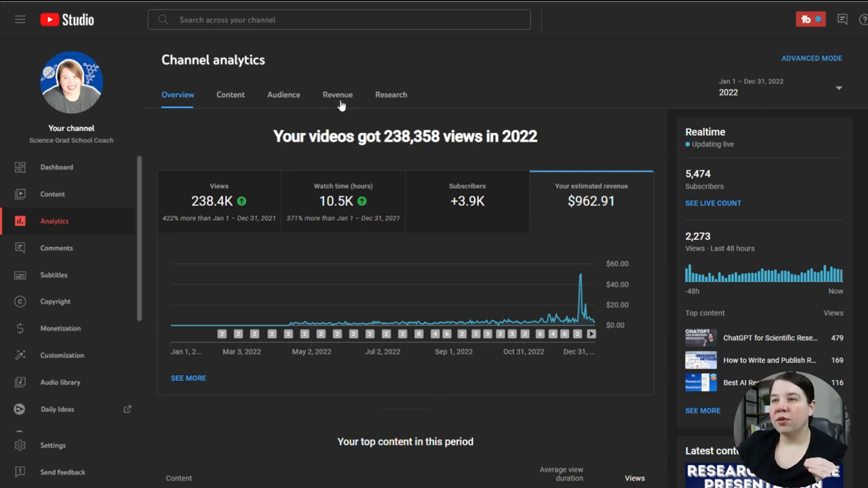
# Step: Open Revenue analytics showing $962.91 revenue, $4.49 RPM and $14.20 CPM
pyautogui.click(338, 95)
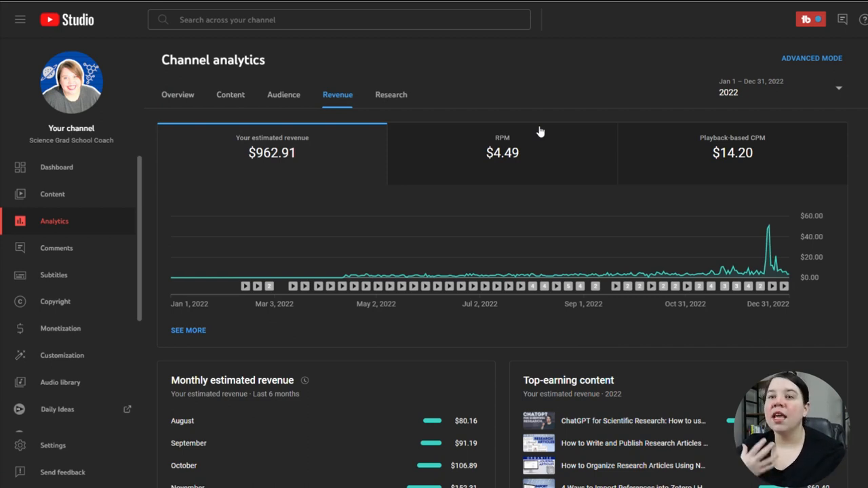
pyautogui.moveTo(517, 68)
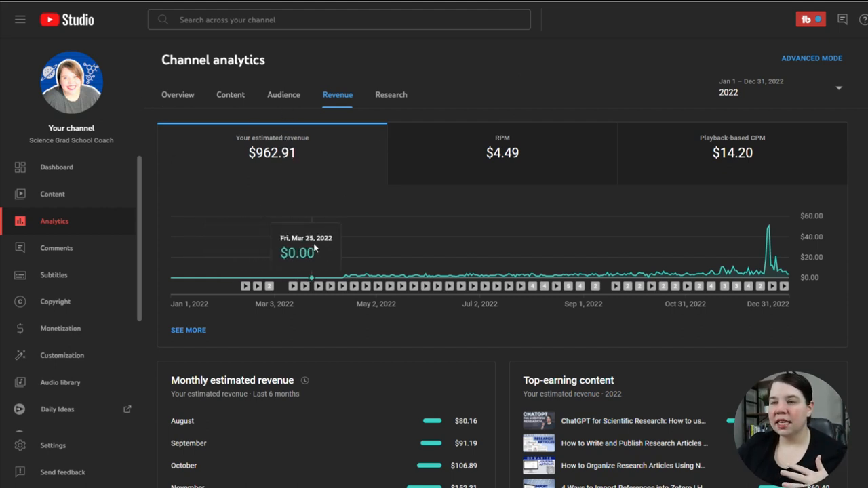
pyautogui.moveTo(342, 253)
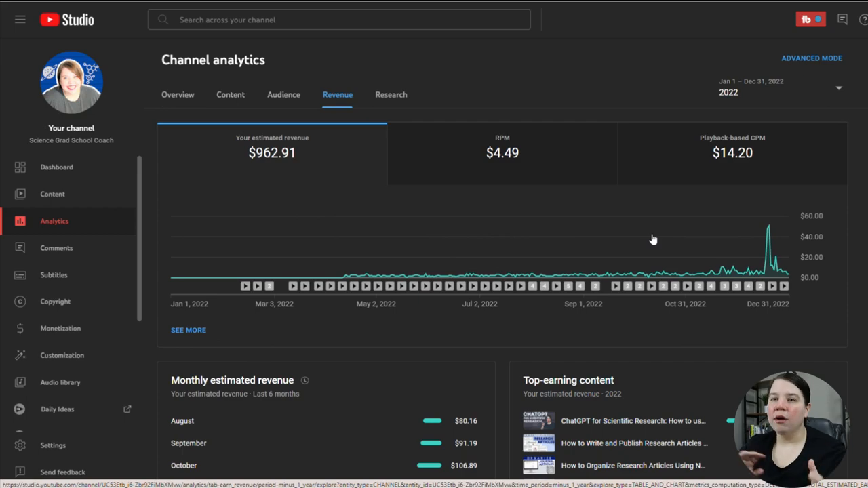
# Step: Open the detailed revenue report, charting 2022 total estimated revenue monthly
pyautogui.click(188, 330)
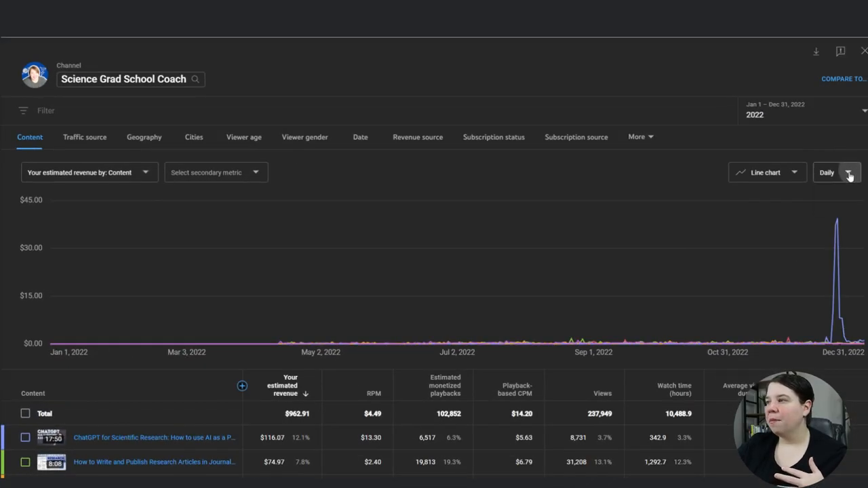
pyautogui.click(836, 172)
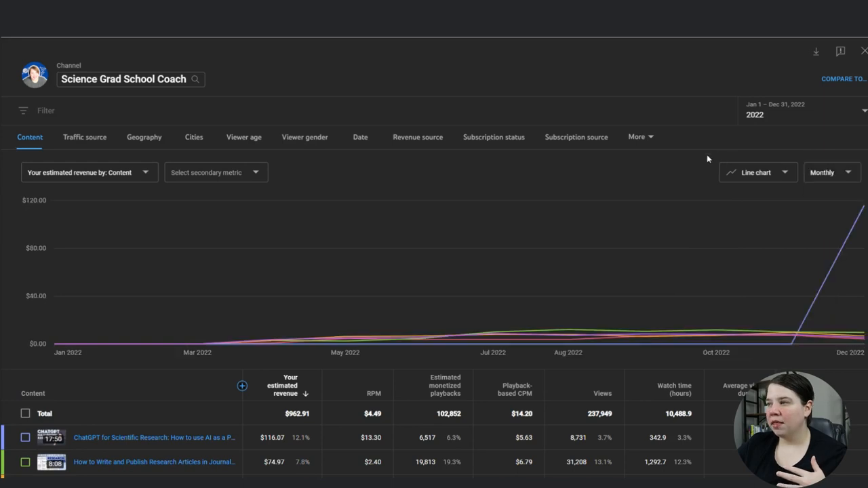
pyautogui.click(25, 413)
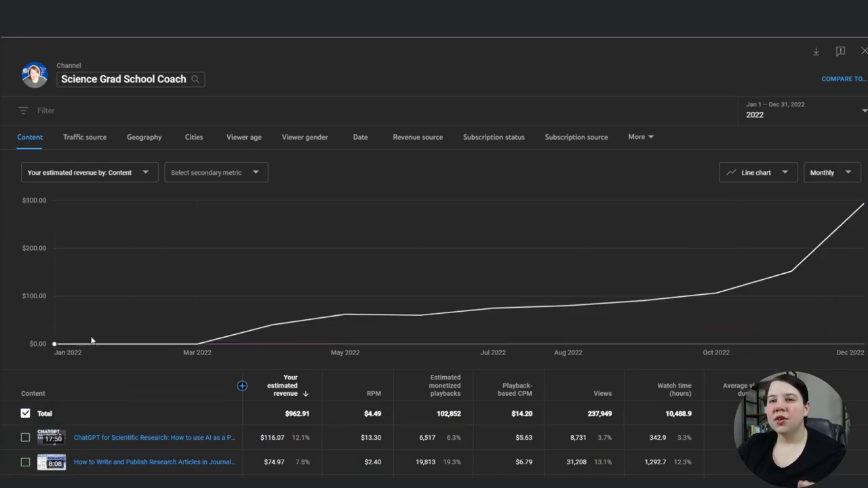
pyautogui.moveTo(198, 343)
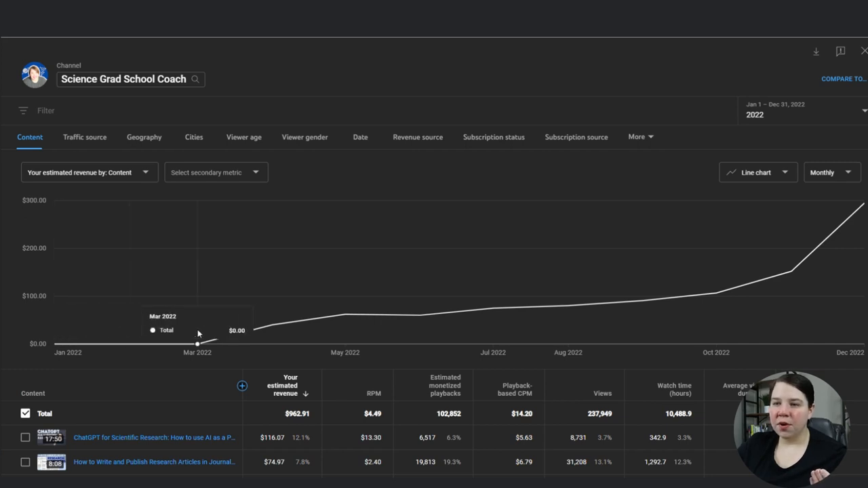
pyautogui.moveTo(271, 340)
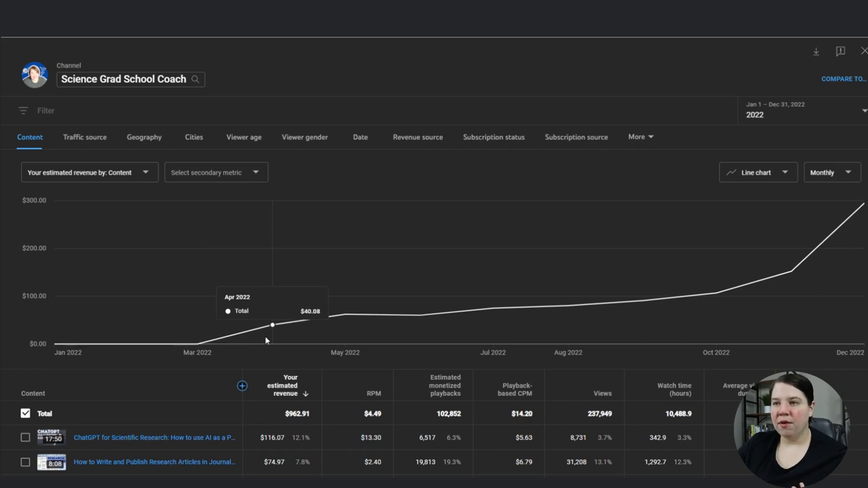
pyautogui.moveTo(274, 338)
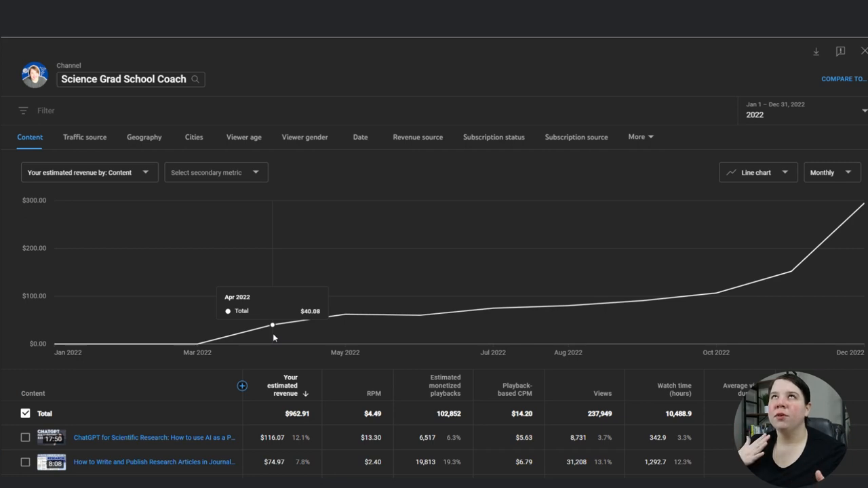
pyautogui.moveTo(345, 314)
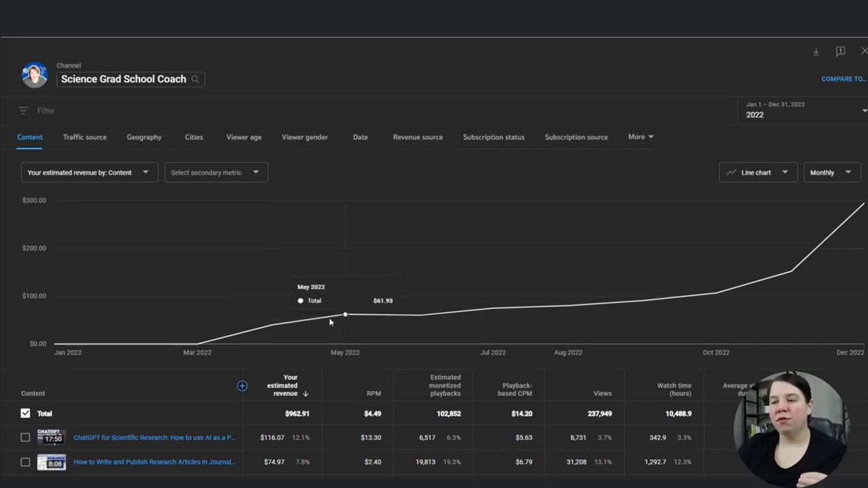
pyautogui.moveTo(420, 324)
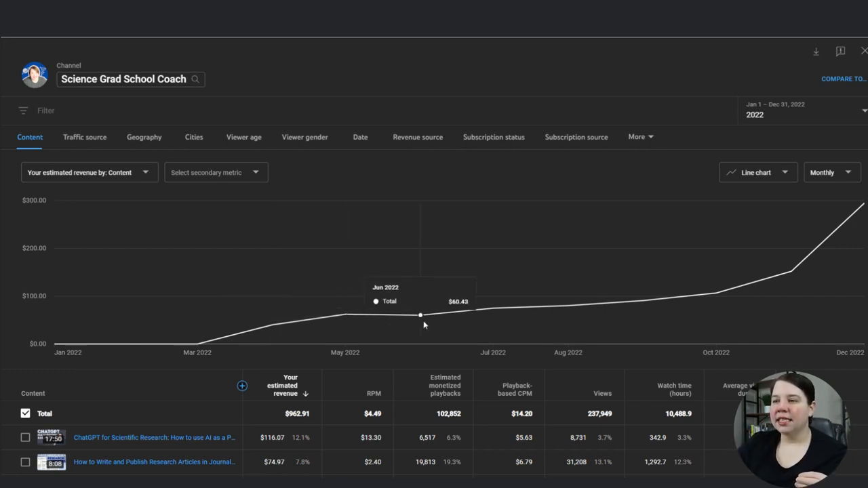
pyautogui.moveTo(568, 307)
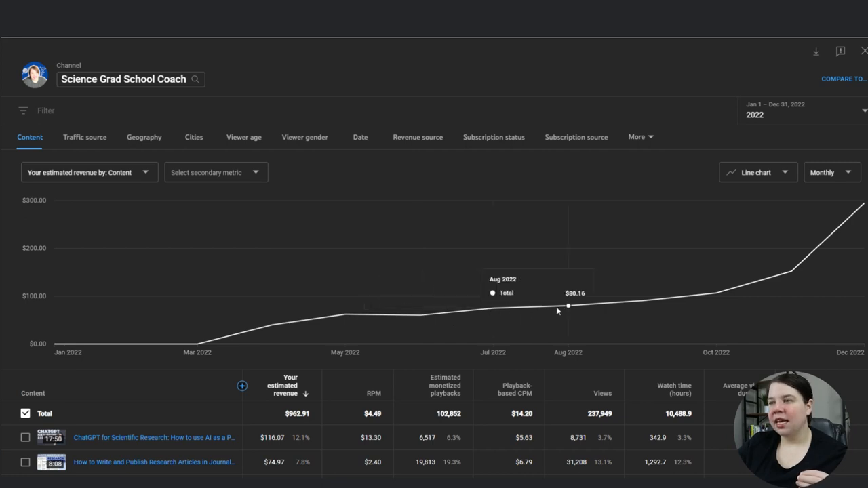
pyautogui.moveTo(707, 307)
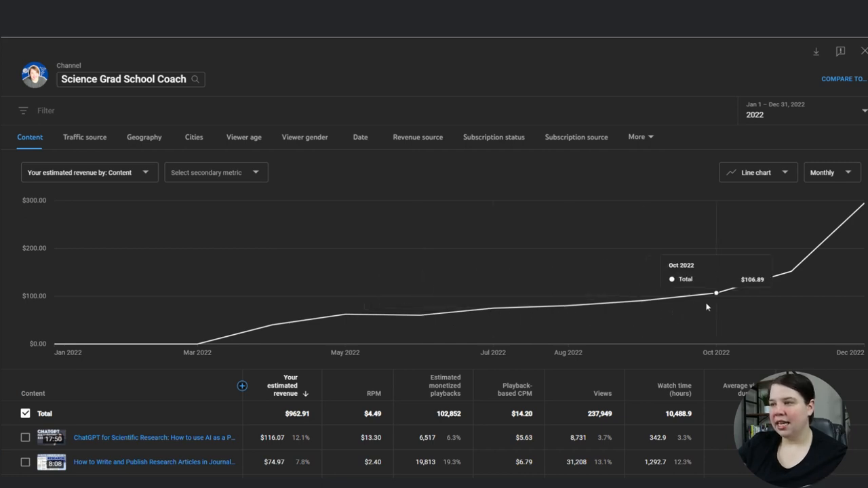
pyautogui.moveTo(855, 196)
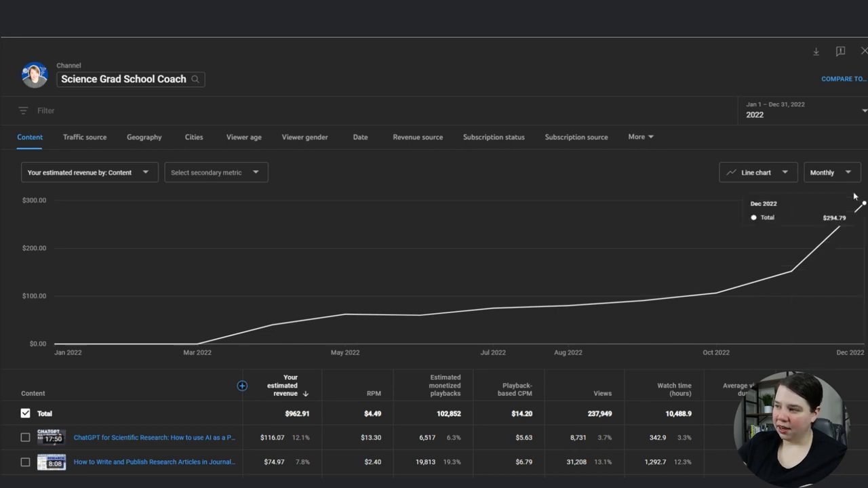
pyautogui.moveTo(865, 209)
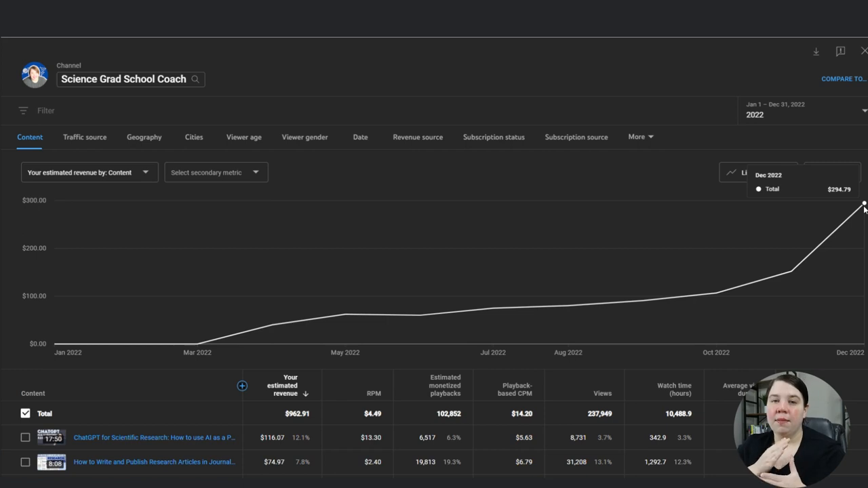
pyautogui.moveTo(864, 205)
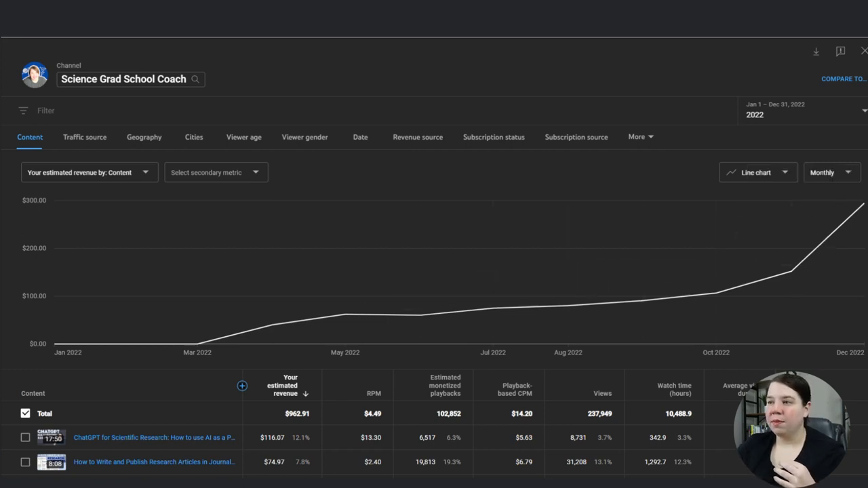
pyautogui.moveTo(862, 203)
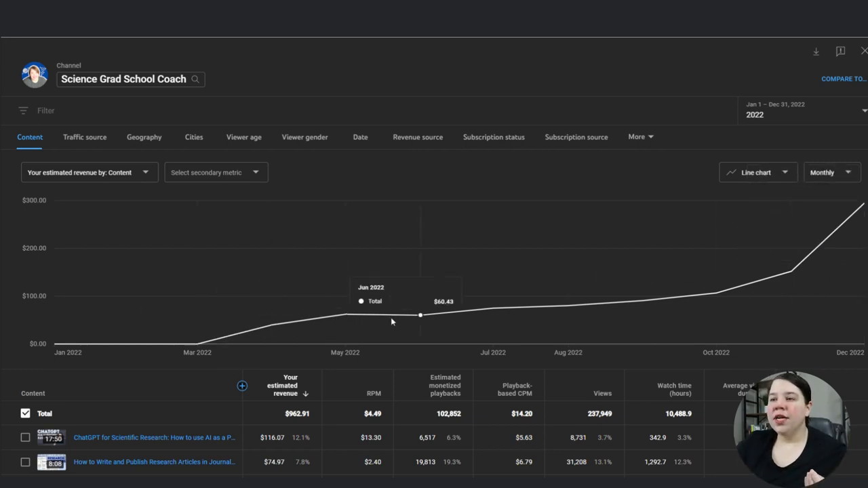
pyautogui.moveTo(644, 302)
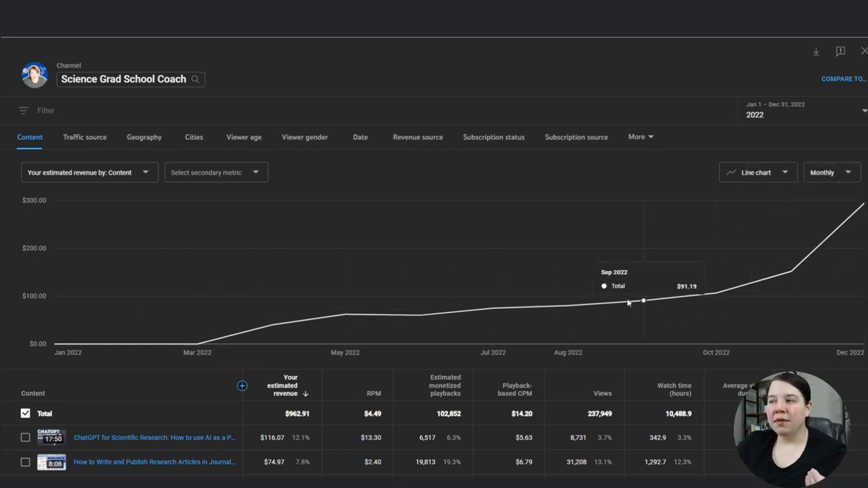
pyautogui.moveTo(421, 316)
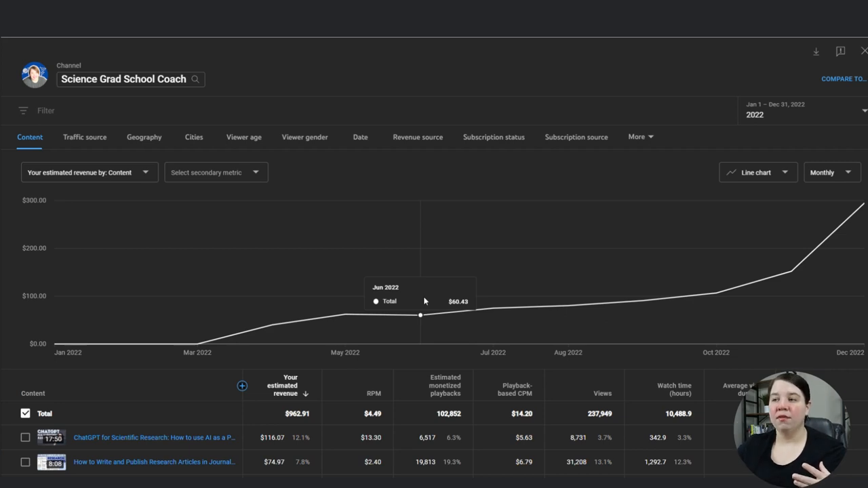
pyautogui.moveTo(493, 309)
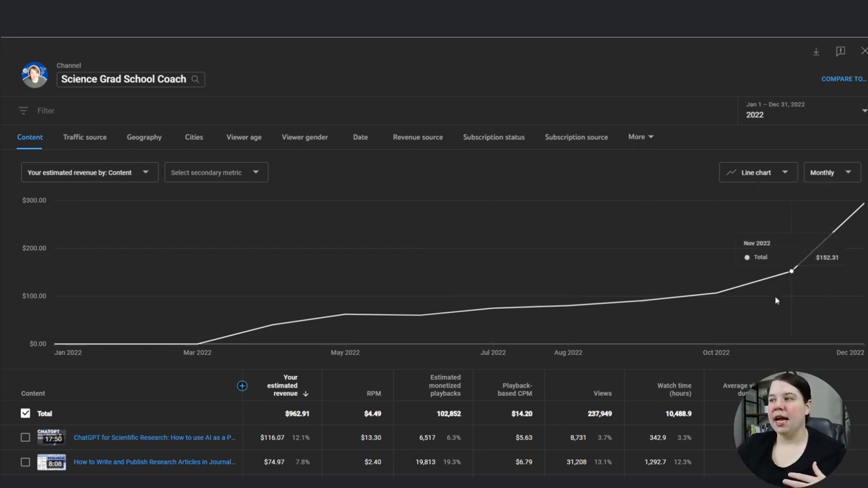
pyautogui.moveTo(715, 303)
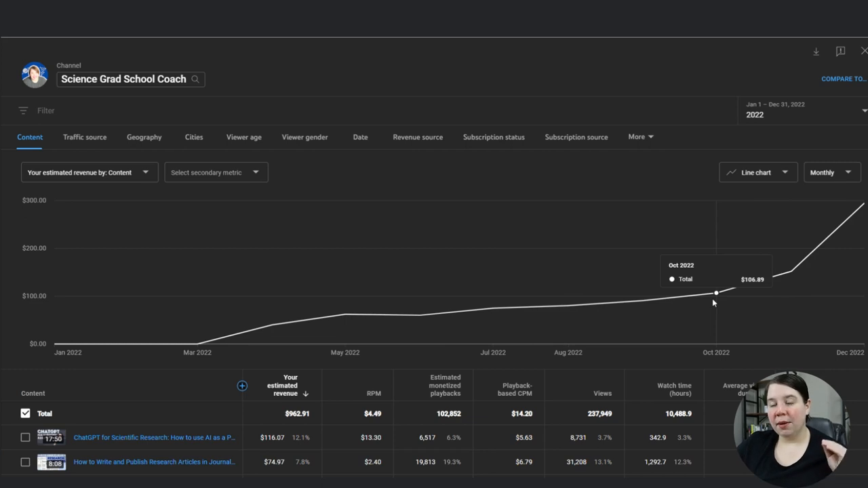
pyautogui.moveTo(792, 273)
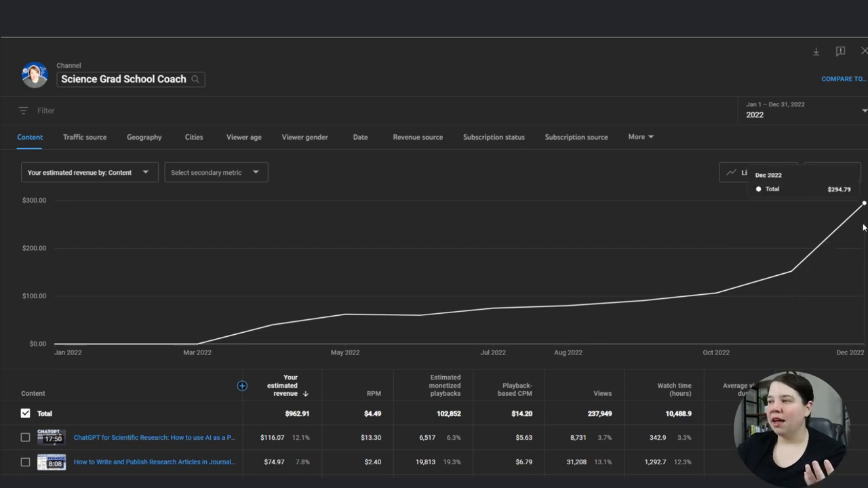
pyautogui.moveTo(792, 272)
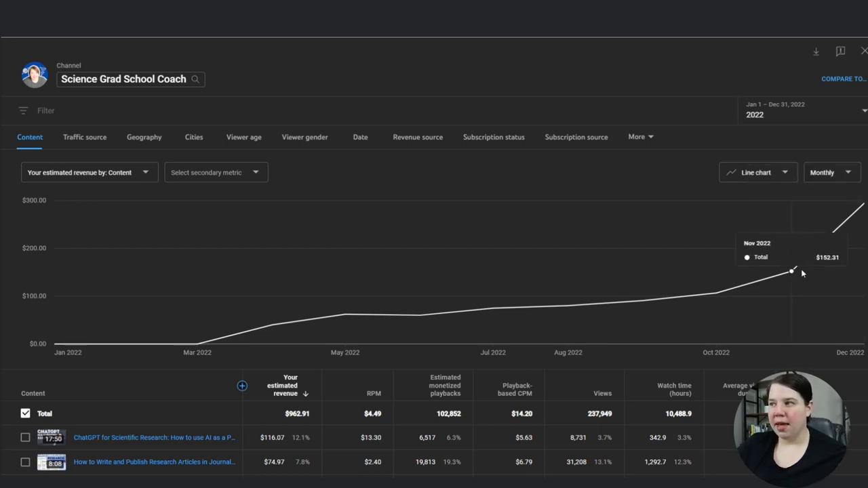
pyautogui.moveTo(718, 292)
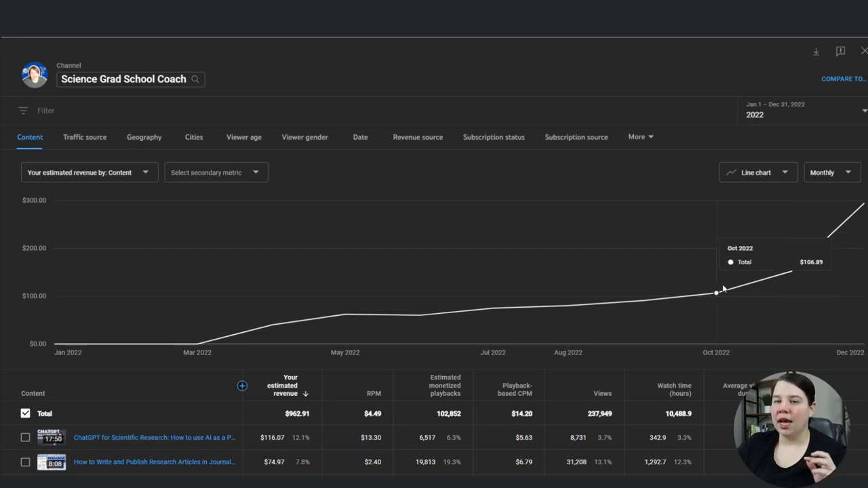
pyautogui.moveTo(792, 271)
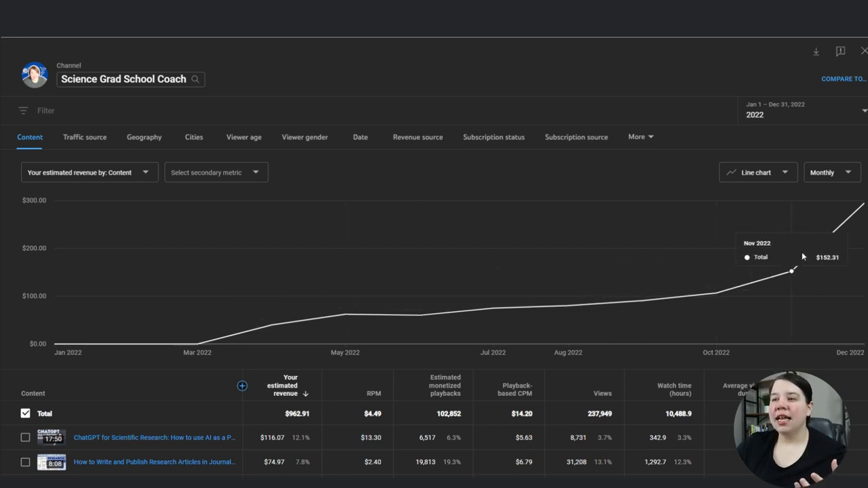
pyautogui.moveTo(421, 316)
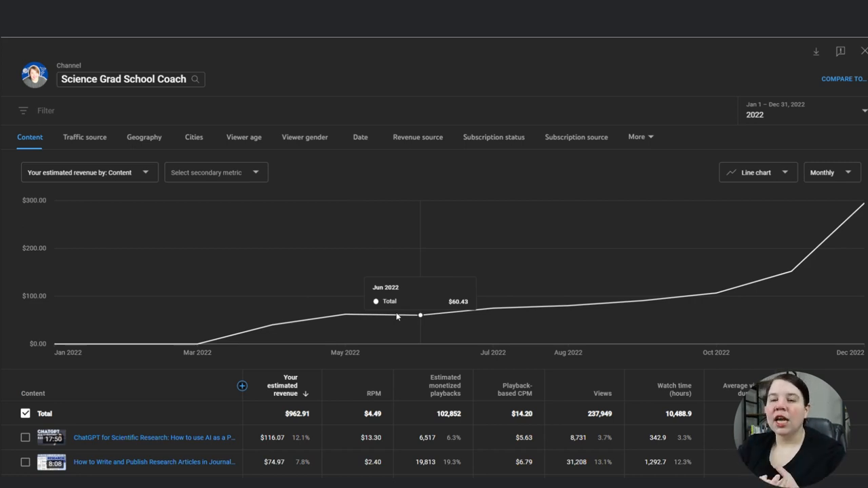
pyautogui.moveTo(716, 293)
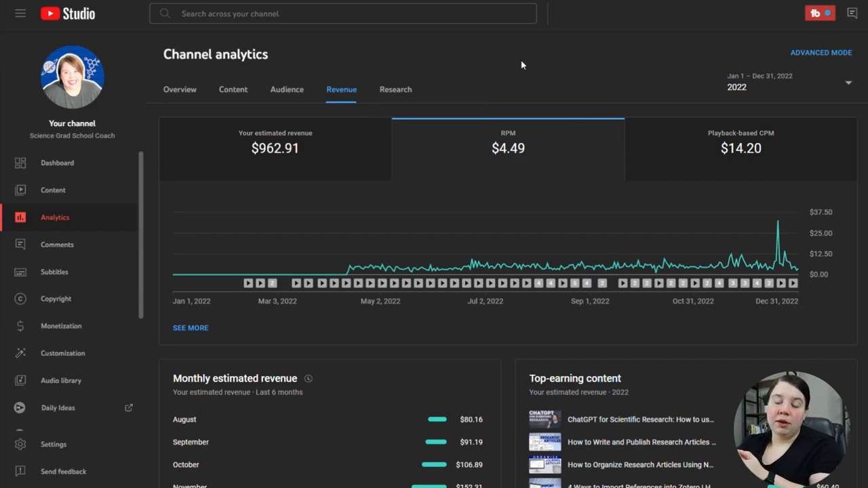
pyautogui.moveTo(324, 276)
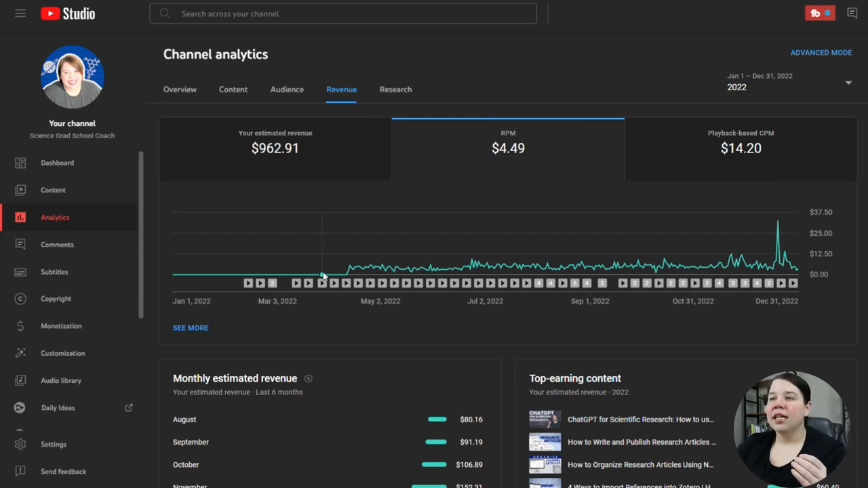
pyautogui.moveTo(186, 275)
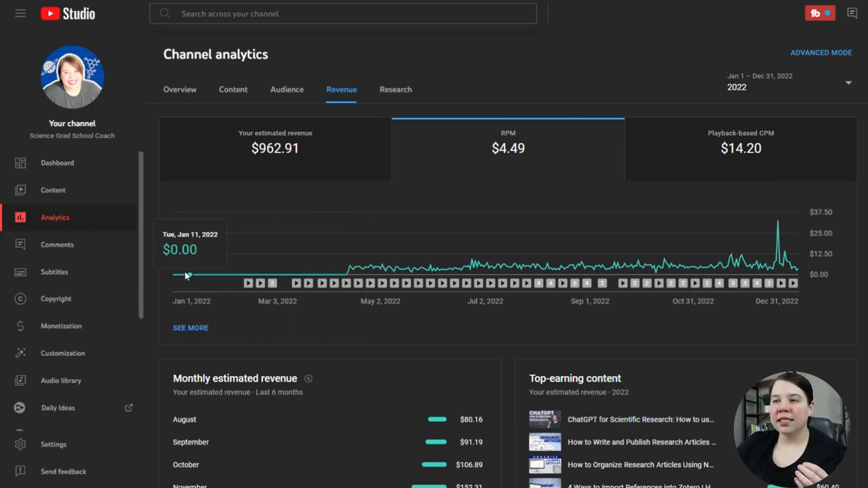
pyautogui.moveTo(310, 274)
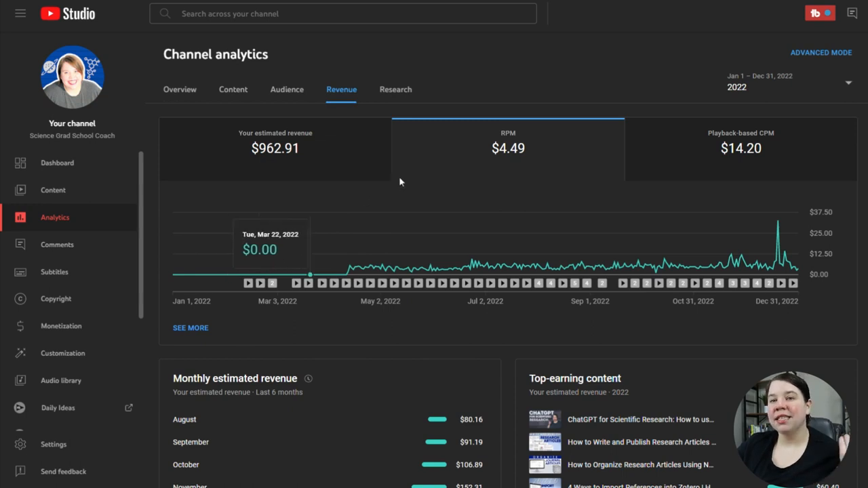
pyautogui.moveTo(804, 236)
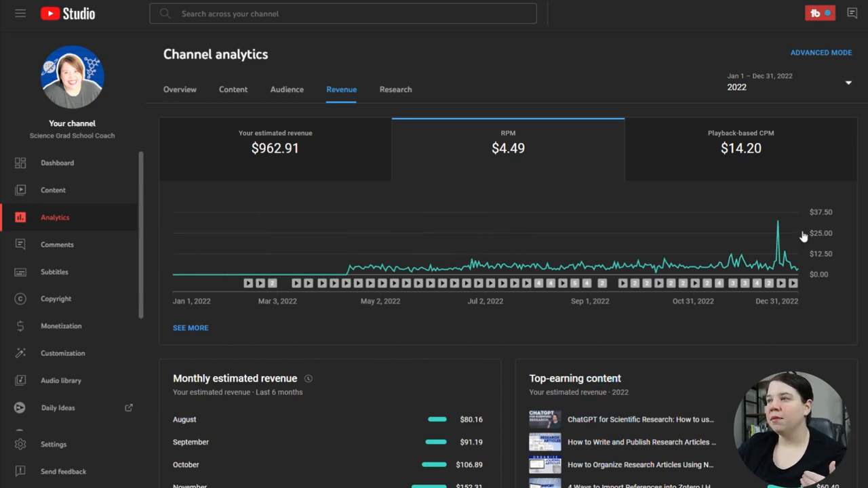
# Step: Set a custom date range starting 4/13/22 through Dec 31, 2022
pyautogui.click(790, 84)
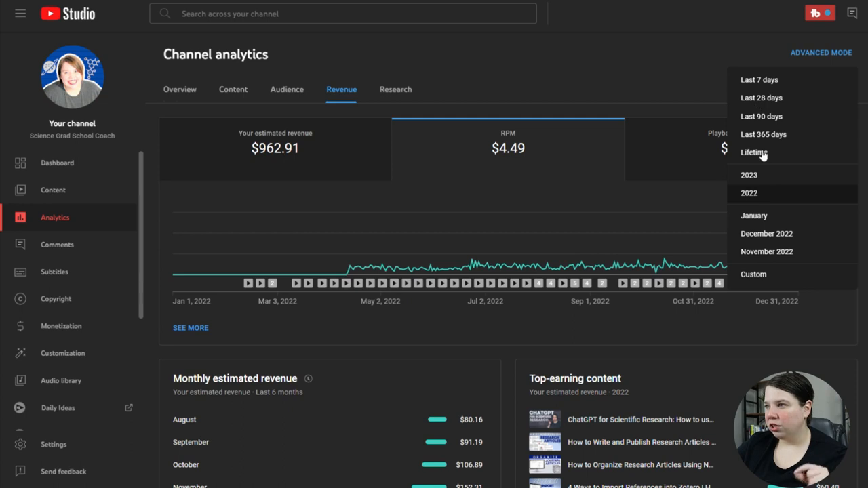
pyautogui.moveTo(755, 274)
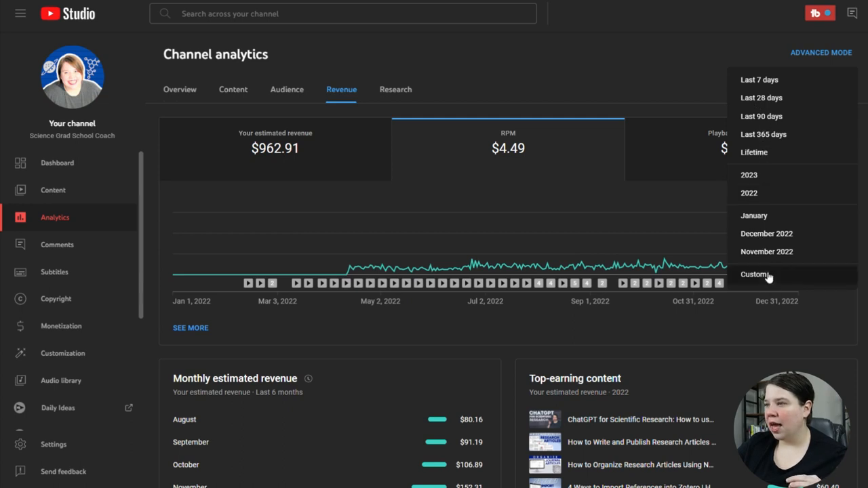
pyautogui.click(755, 274)
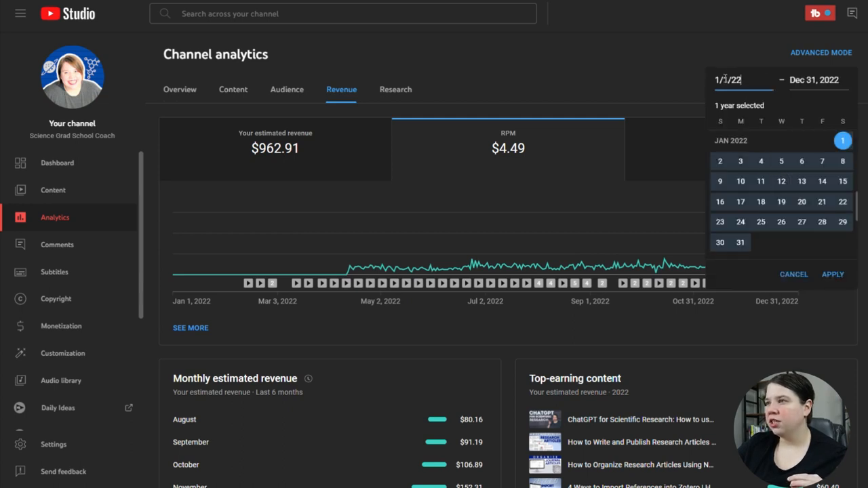
pyautogui.click(833, 274)
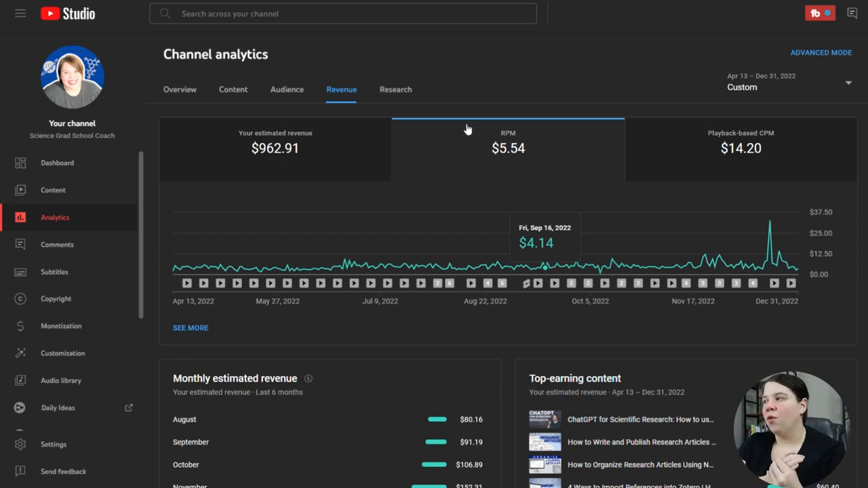
pyautogui.moveTo(464, 134)
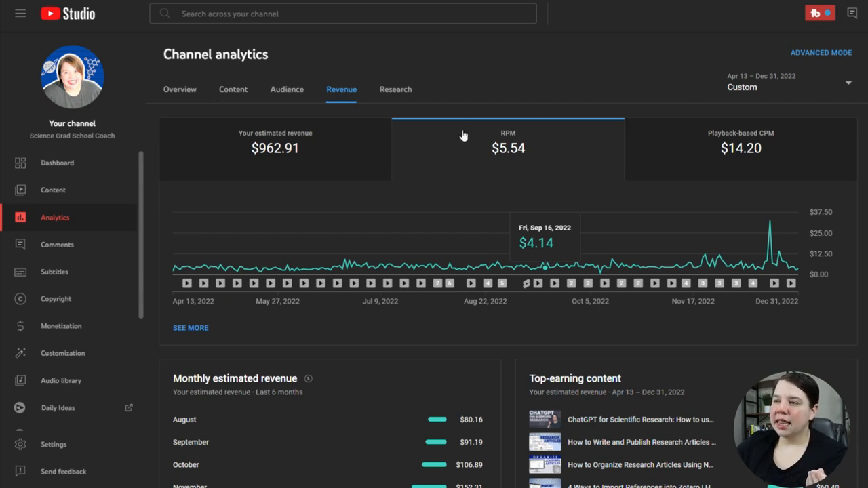
pyautogui.moveTo(712, 238)
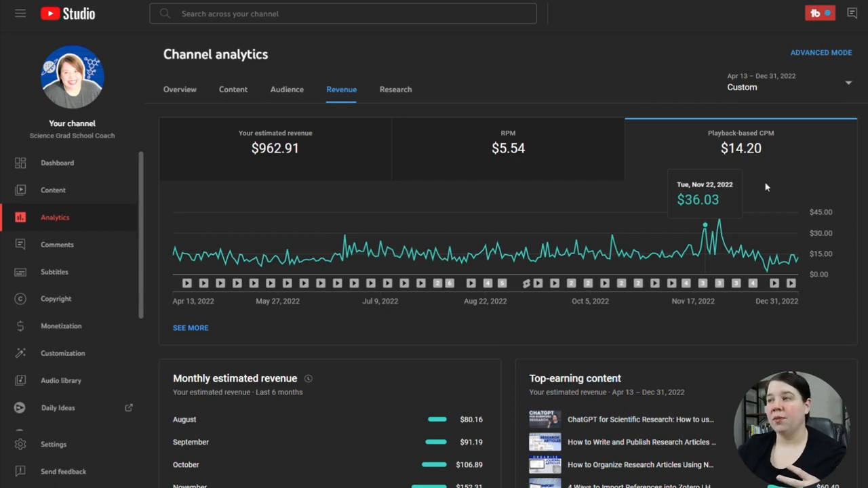
pyautogui.moveTo(773, 195)
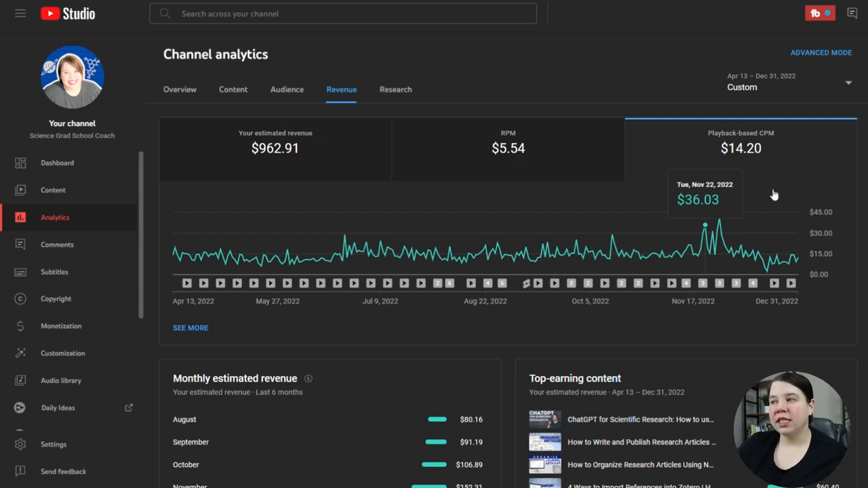
pyautogui.moveTo(656, 249)
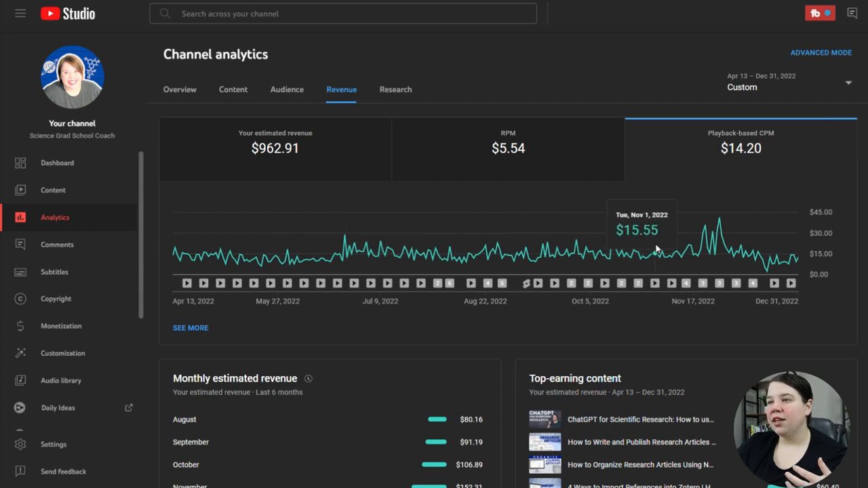
pyautogui.moveTo(720, 234)
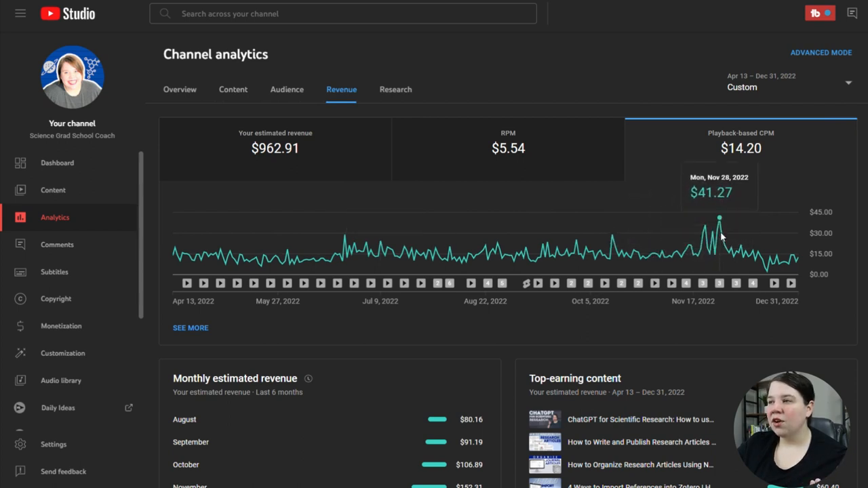
pyautogui.moveTo(723, 244)
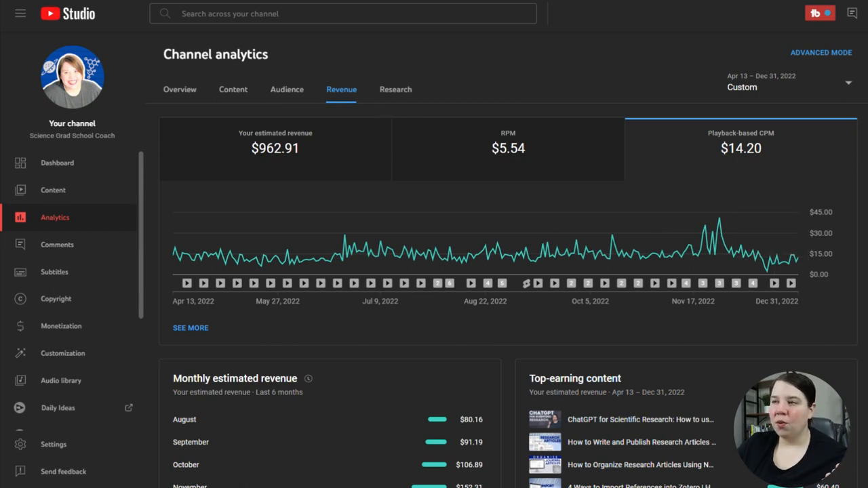
pyautogui.moveTo(850, 84)
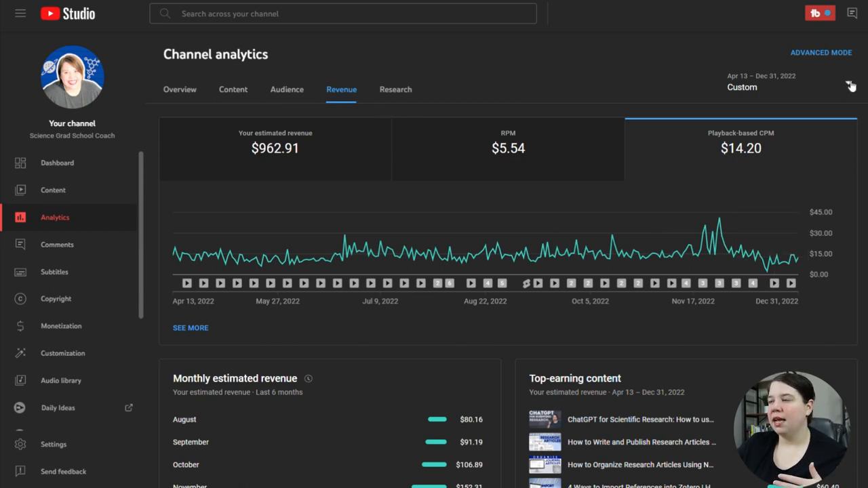
# Step: Switch the date range back to 2022 and chart estimated revenue
pyautogui.click(761, 83)
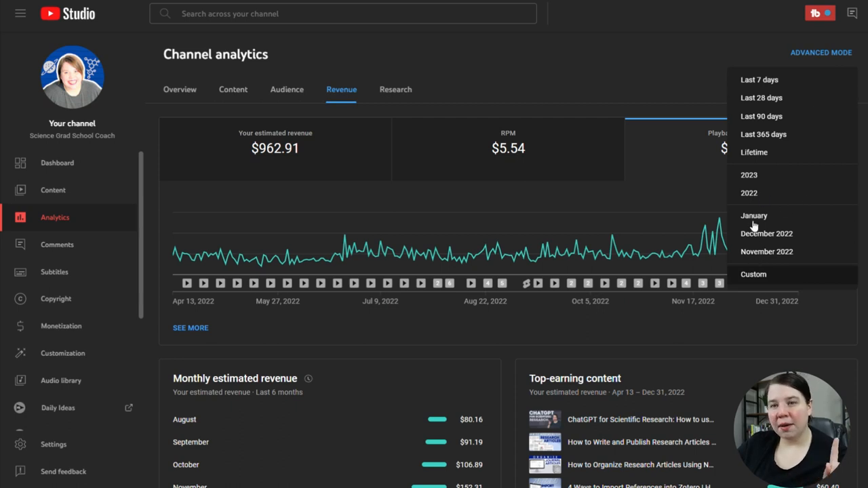
pyautogui.moveTo(782, 183)
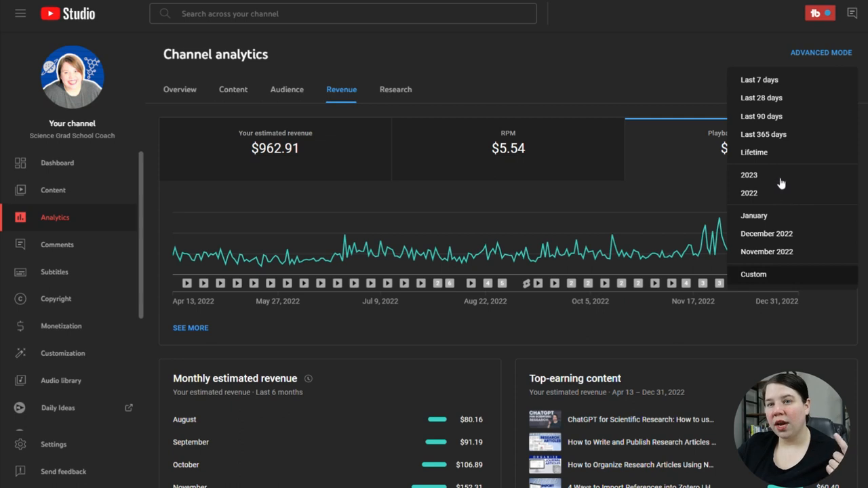
pyautogui.moveTo(770, 196)
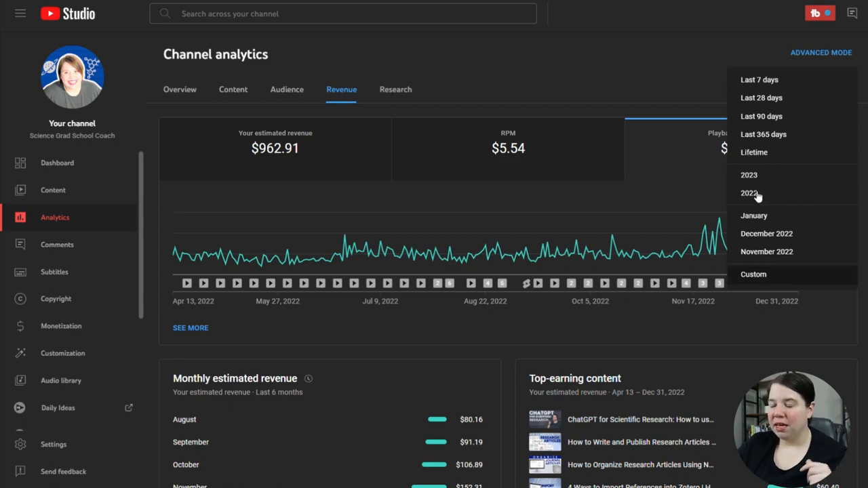
pyautogui.click(749, 194)
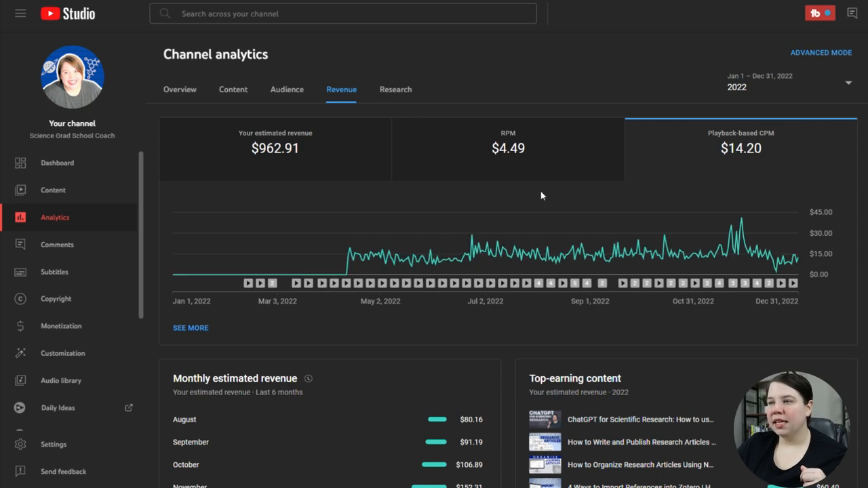
pyautogui.moveTo(327, 194)
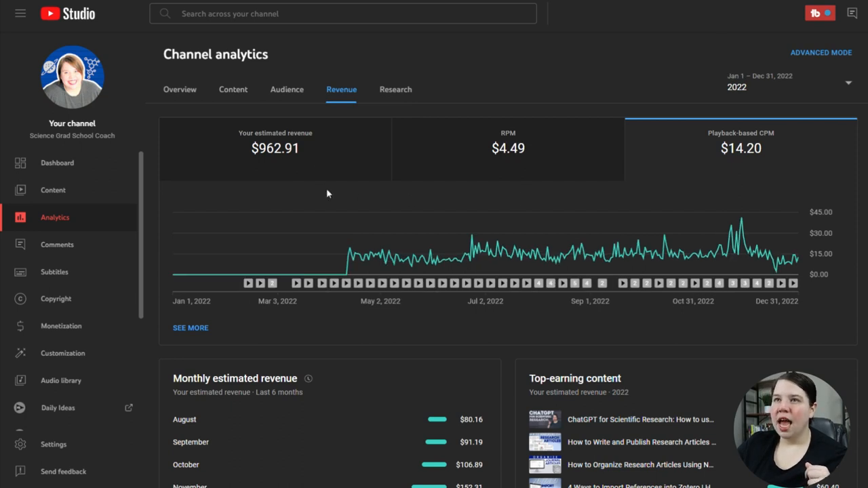
pyautogui.click(274, 148)
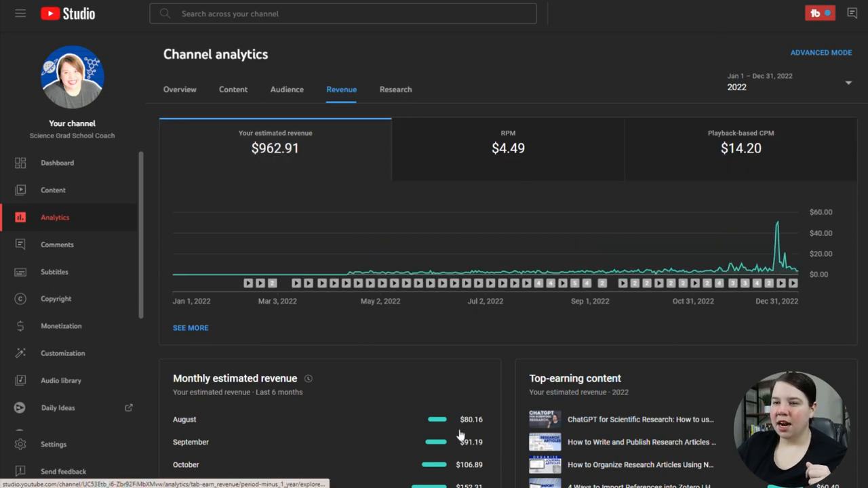
pyautogui.click(821, 53)
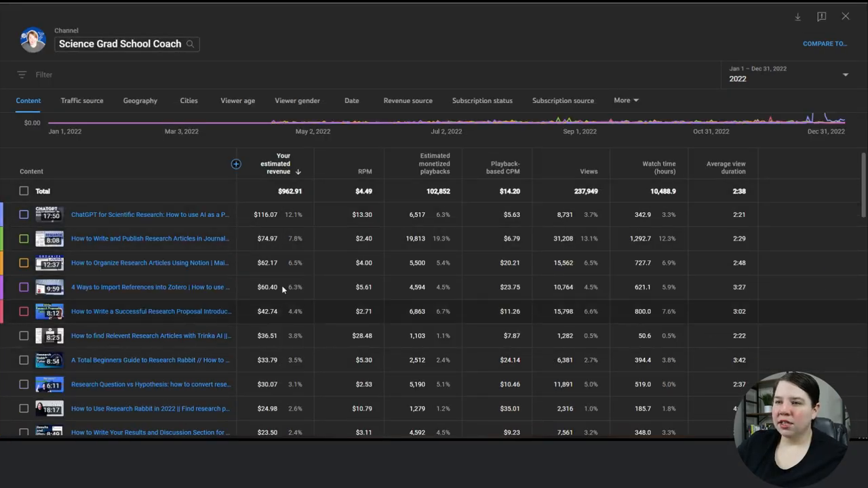
pyautogui.moveTo(91, 291)
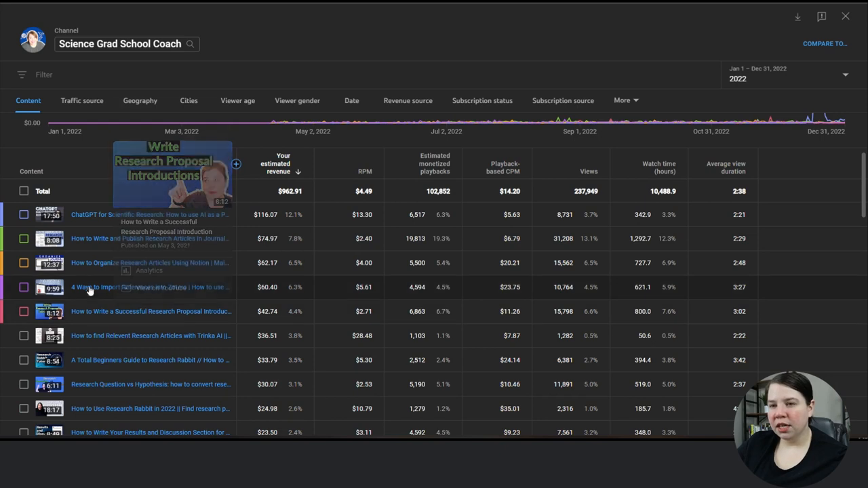
pyautogui.moveTo(248, 215)
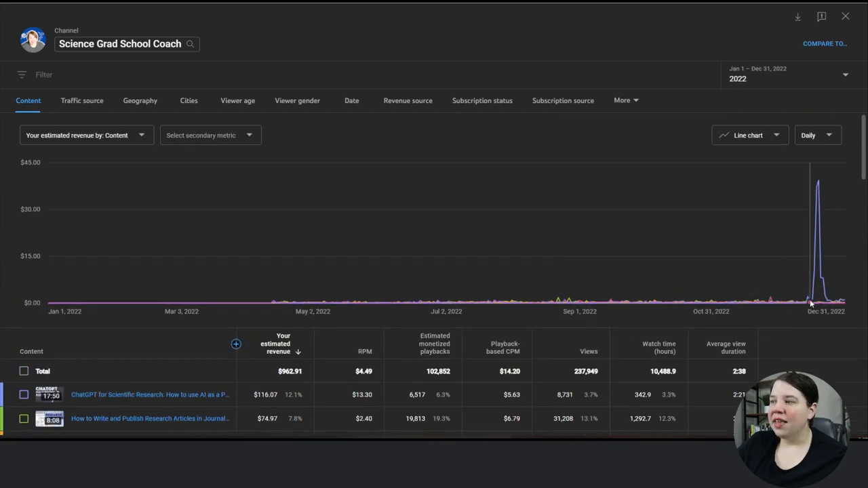
pyautogui.moveTo(809, 302)
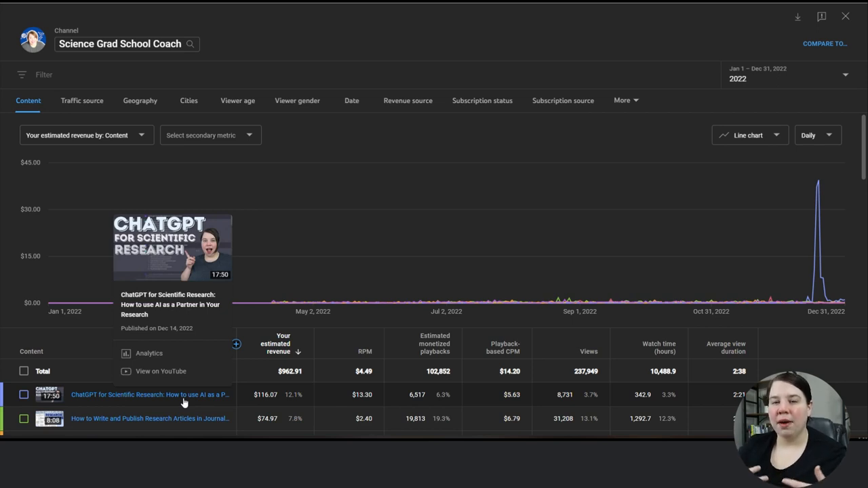
pyautogui.moveTo(646, 129)
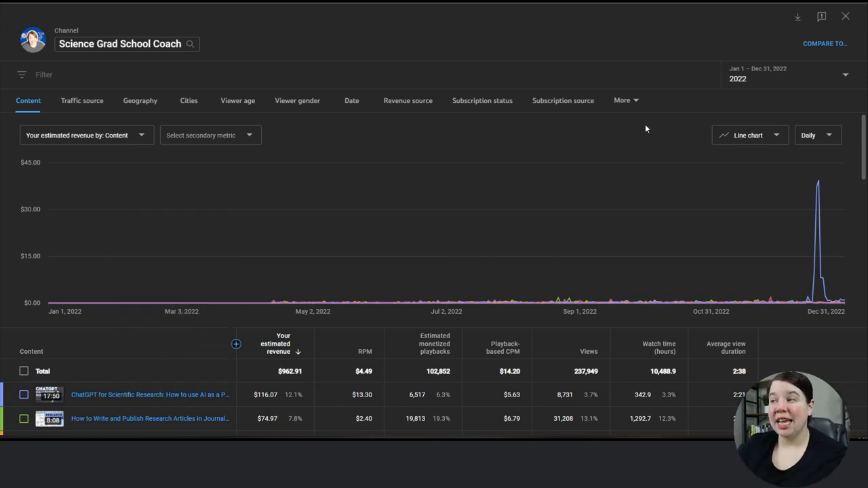
pyautogui.moveTo(690, 123)
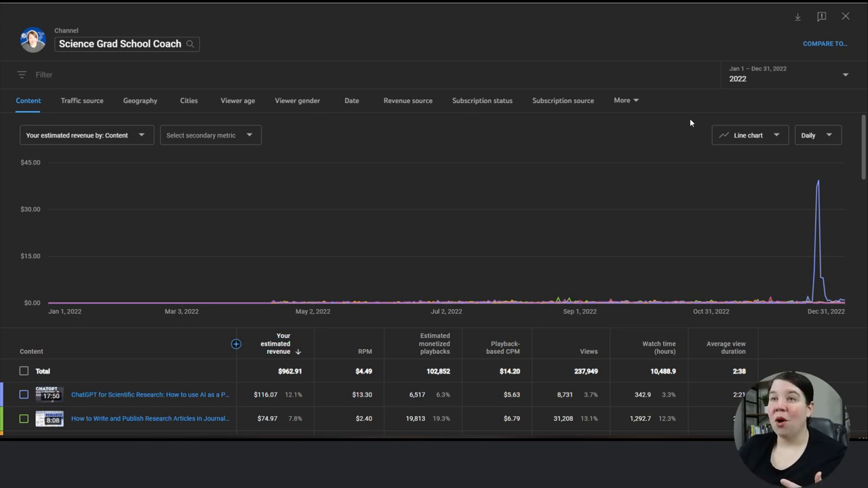
pyautogui.moveTo(812, 124)
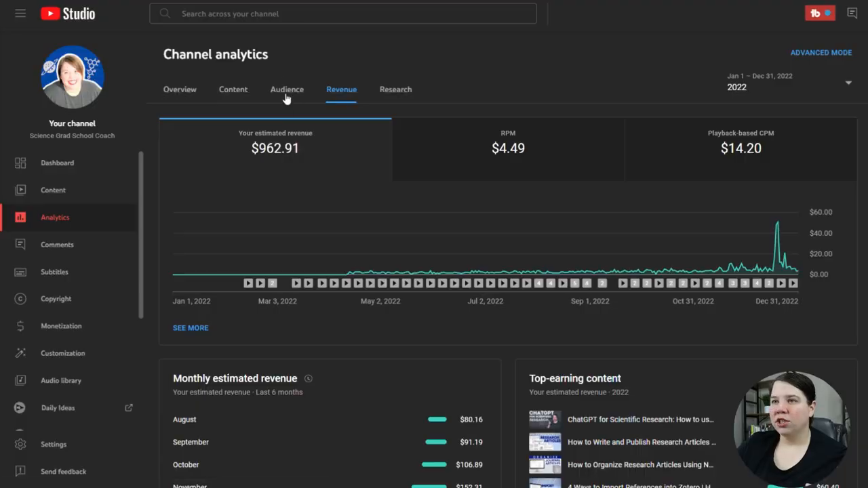
# Step: Open the Audience tab showing +3.9K subscribers and returning versus new viewers
pyautogui.click(287, 89)
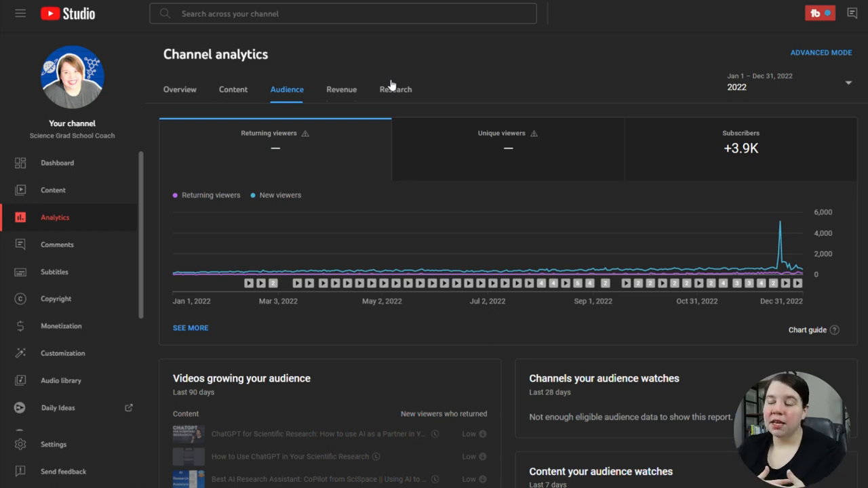
# Step: Scroll down to Top geographies: India 13.9%, United States 13.5%, Philippines 5.3%
pyautogui.scroll(-3)
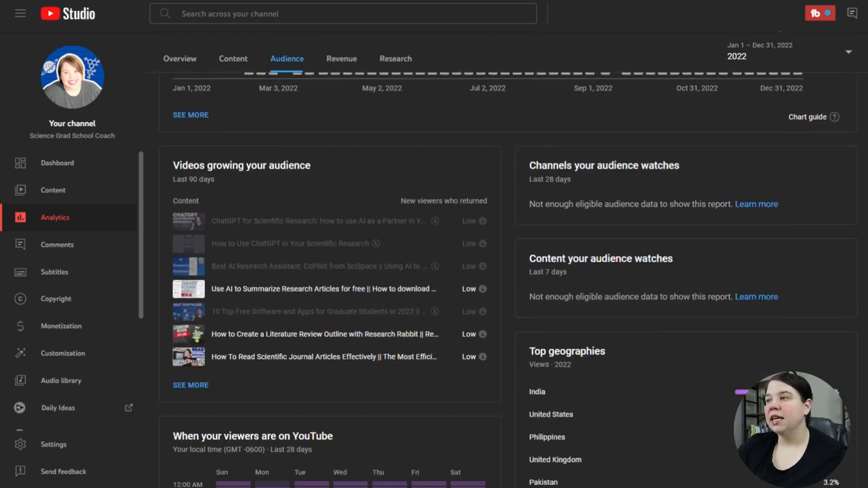
pyautogui.scroll(-3)
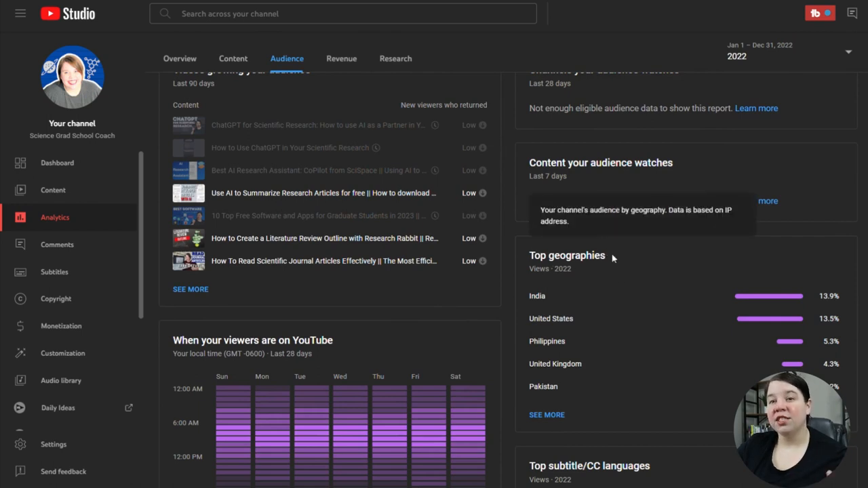
pyautogui.moveTo(782, 280)
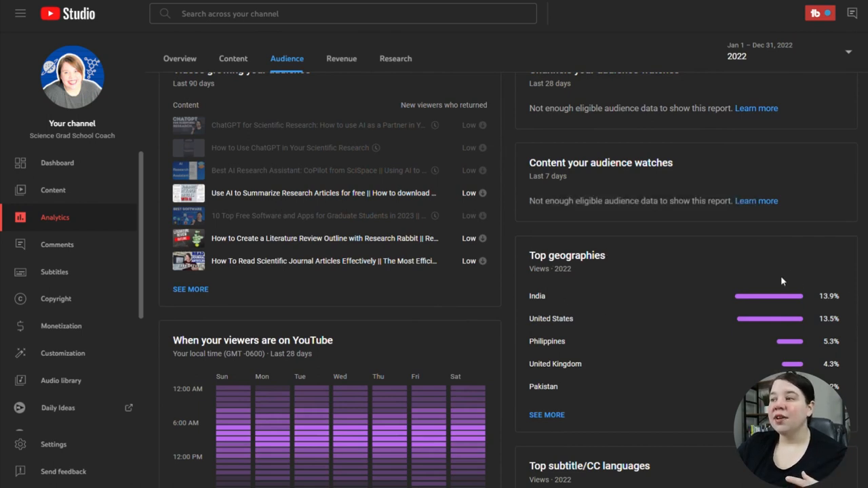
pyautogui.moveTo(786, 286)
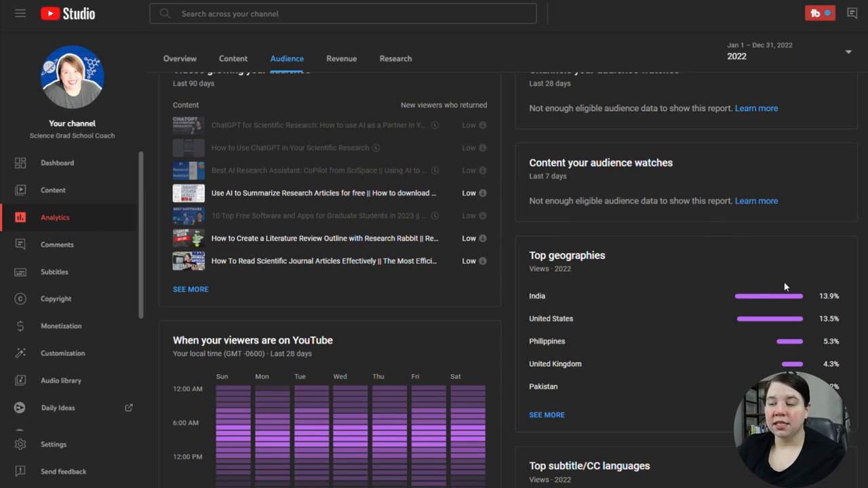
pyautogui.moveTo(783, 340)
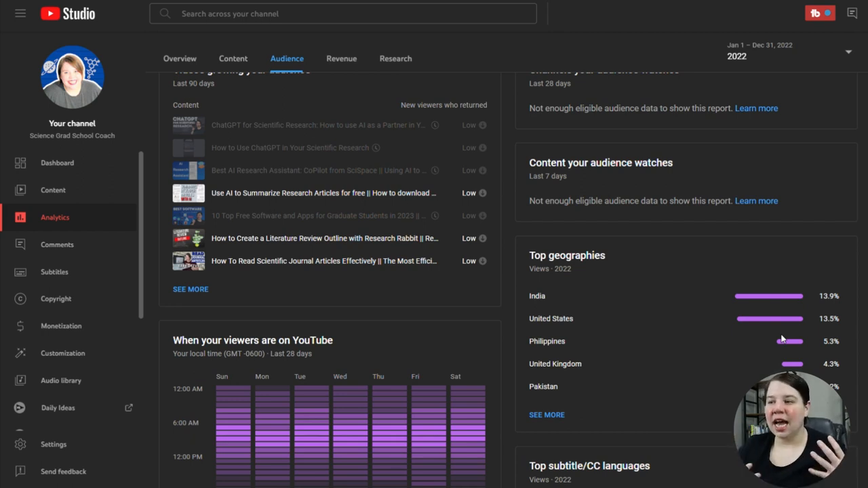
pyautogui.moveTo(837, 329)
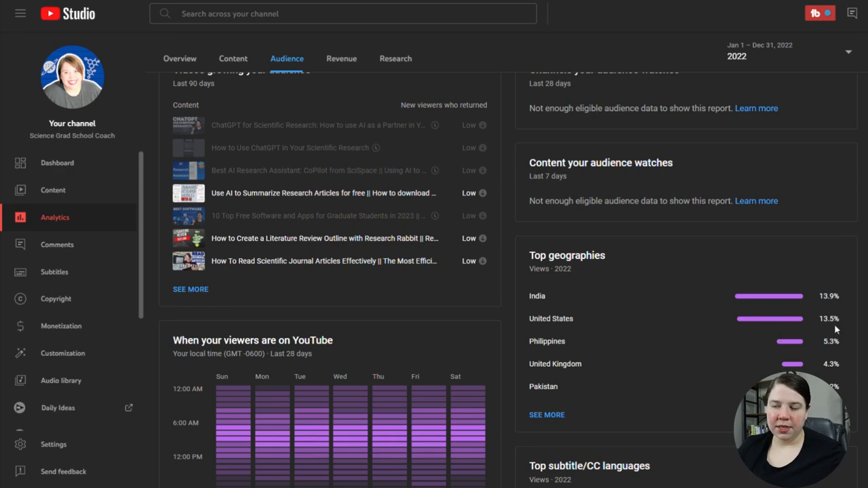
pyautogui.scroll(-3)
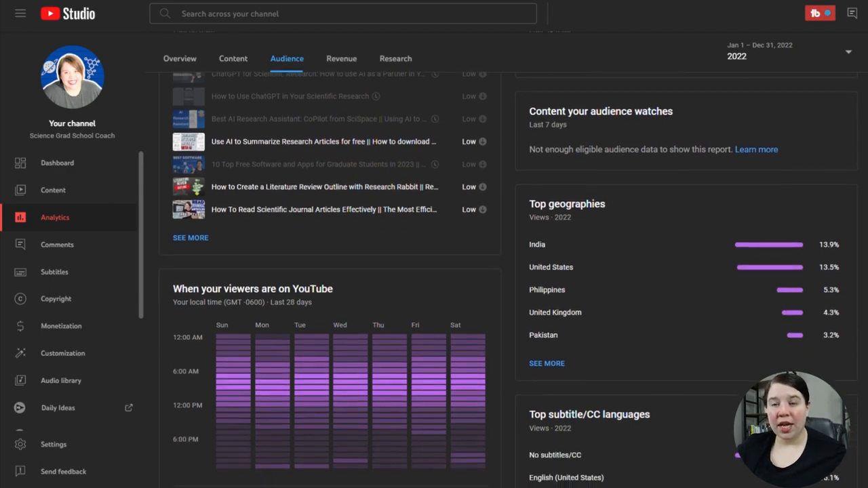